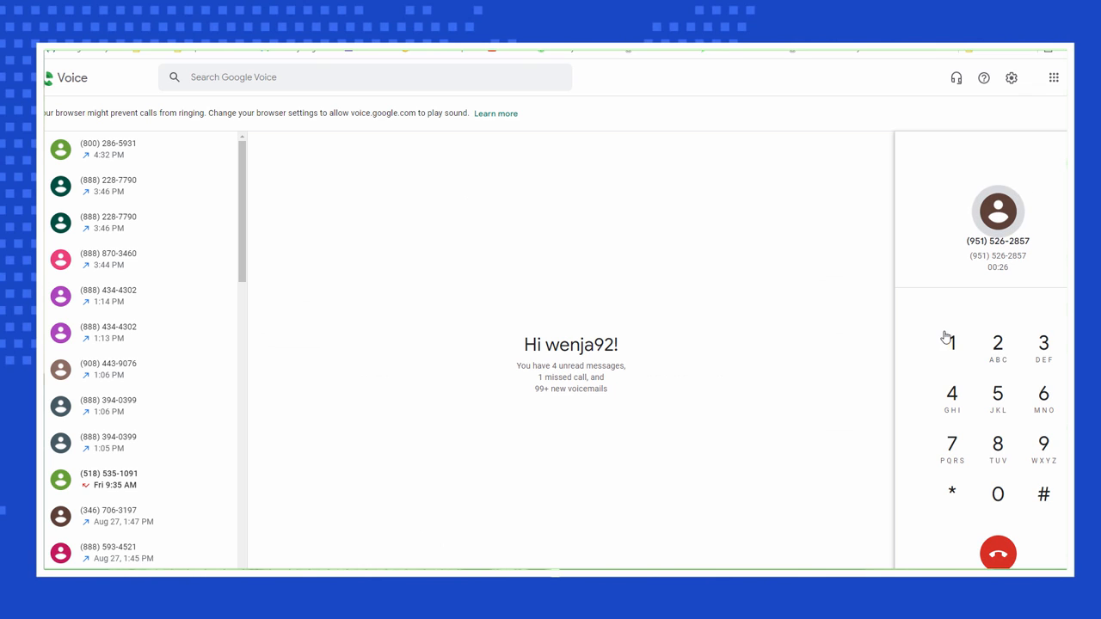
Send the digit 1 as the first keypad tone during the ongoing call.
click(953, 344)
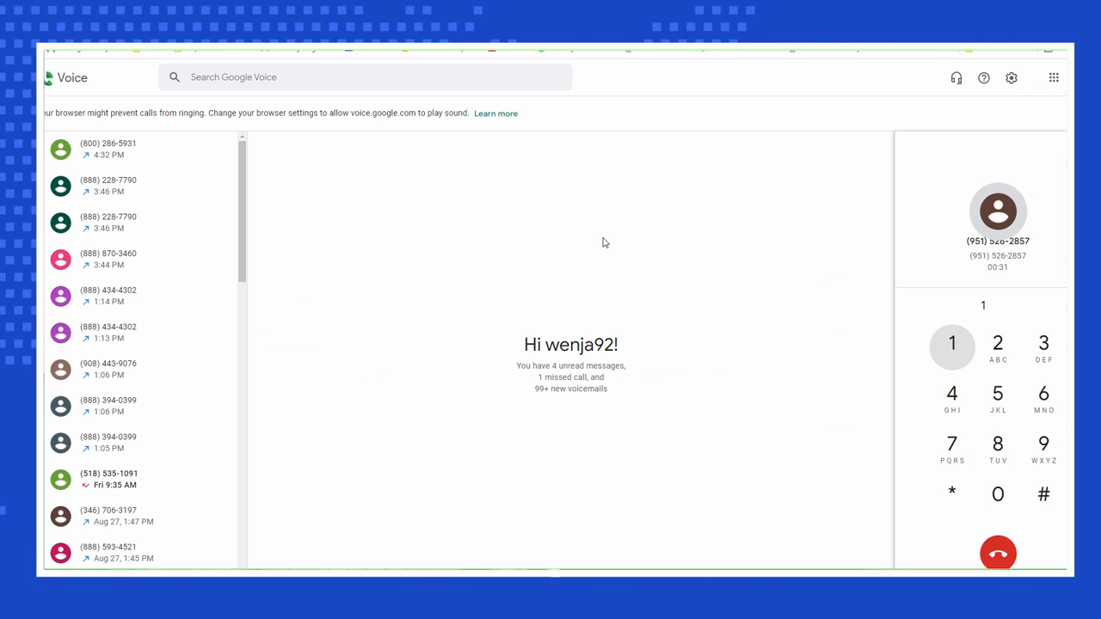
mouse_move(616, 285)
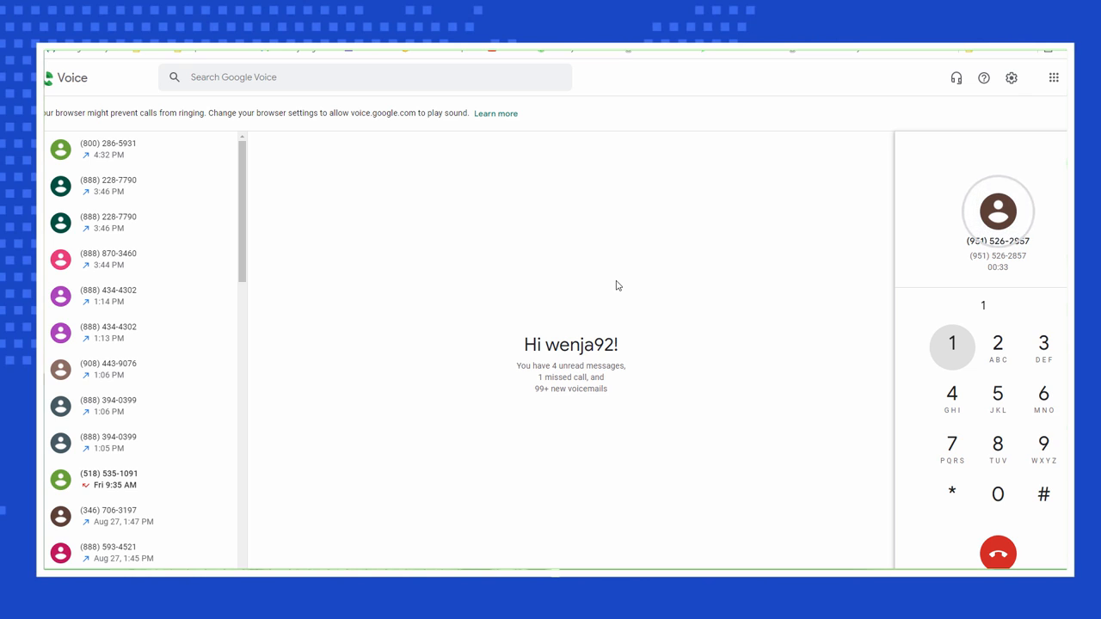
click(953, 396)
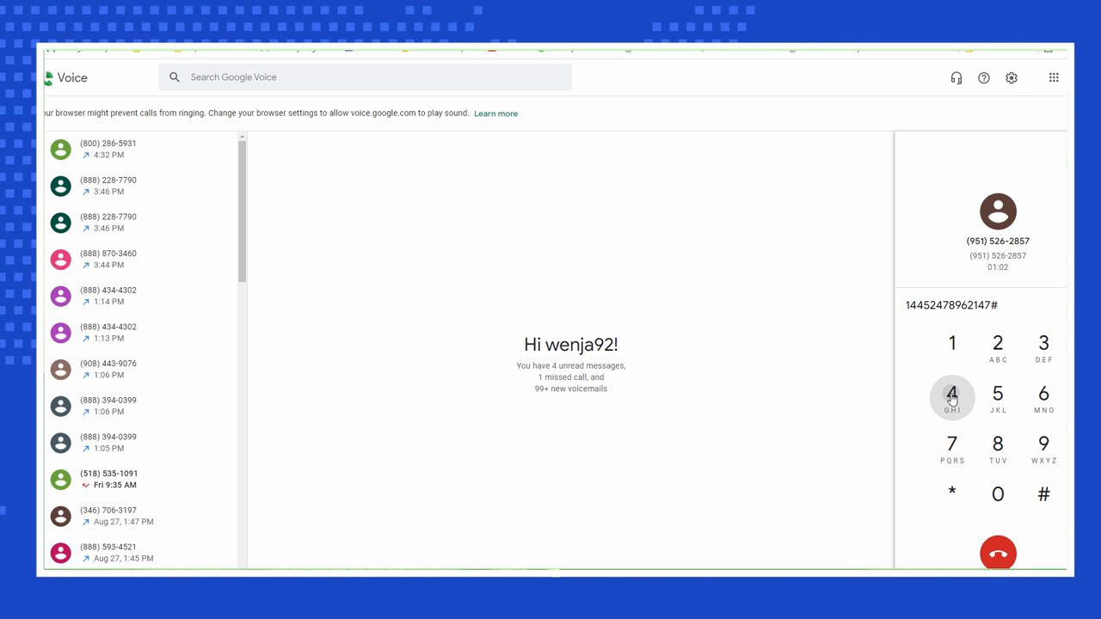
click(998, 394)
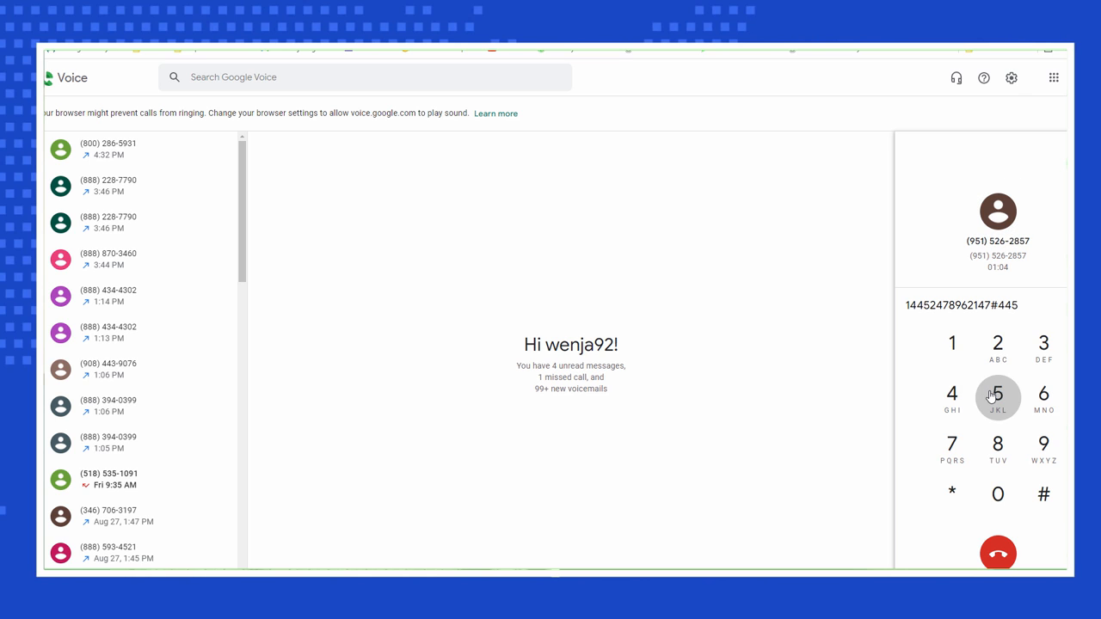
click(998, 344)
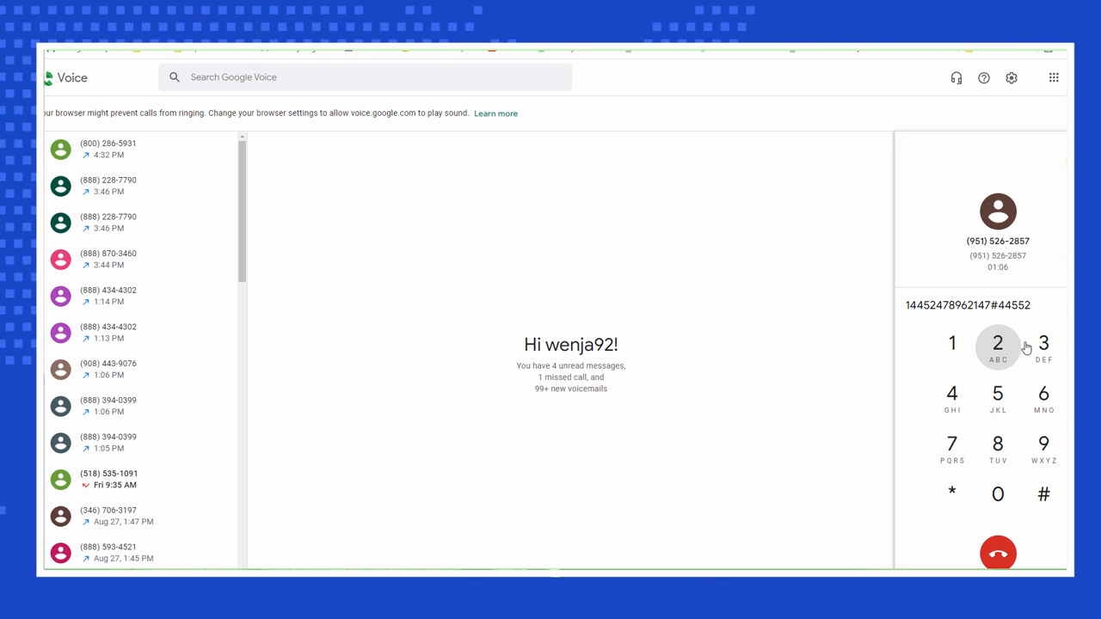
click(1043, 392)
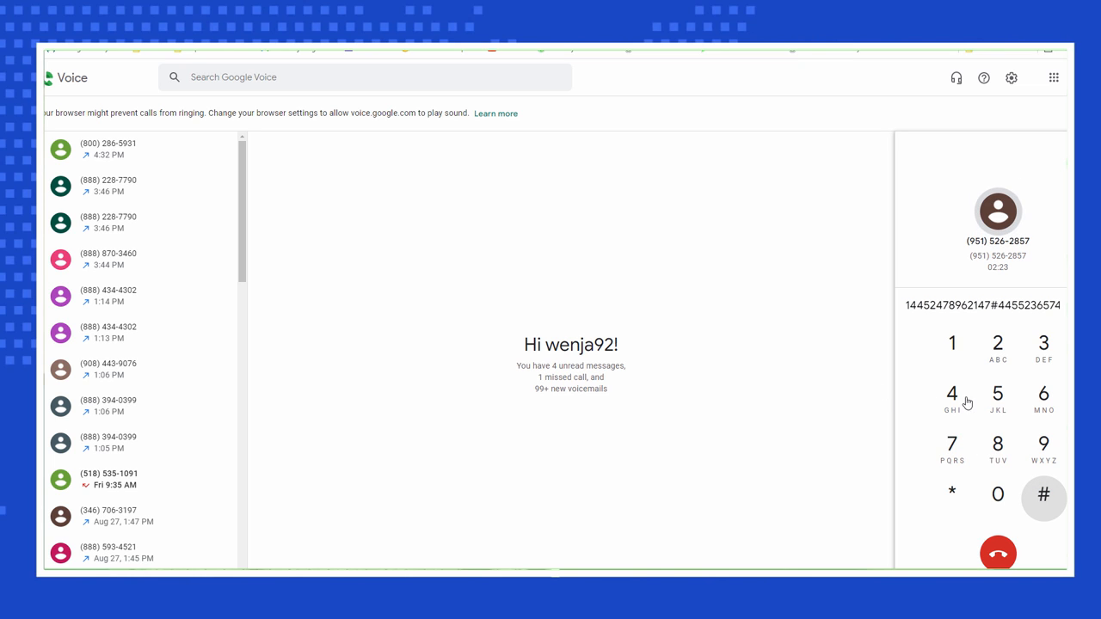
mouse_move(978, 488)
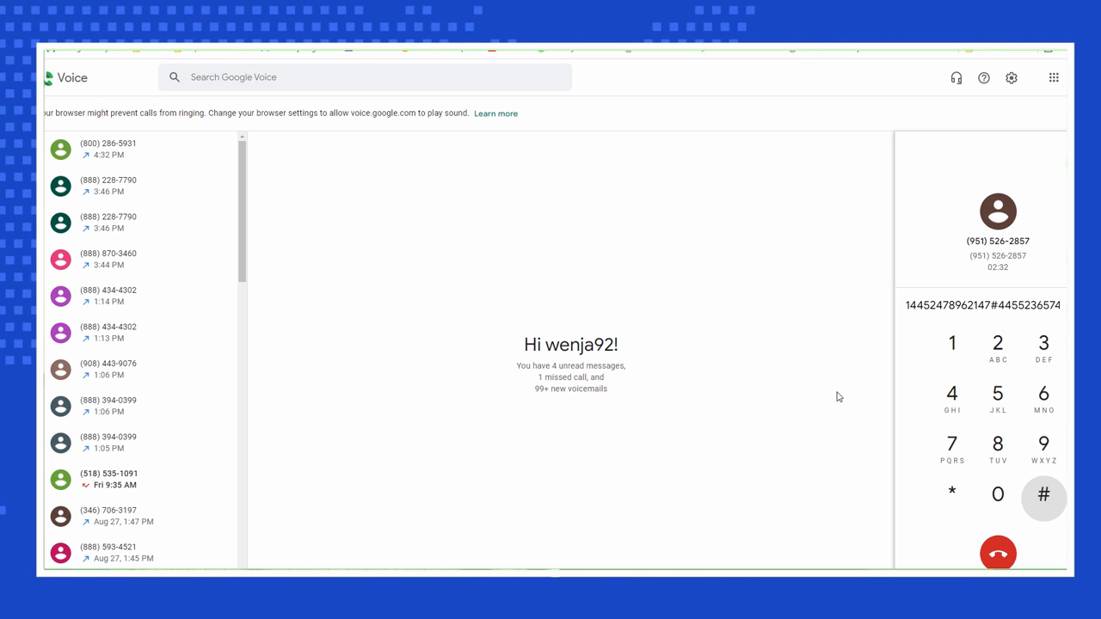
mouse_move(936, 369)
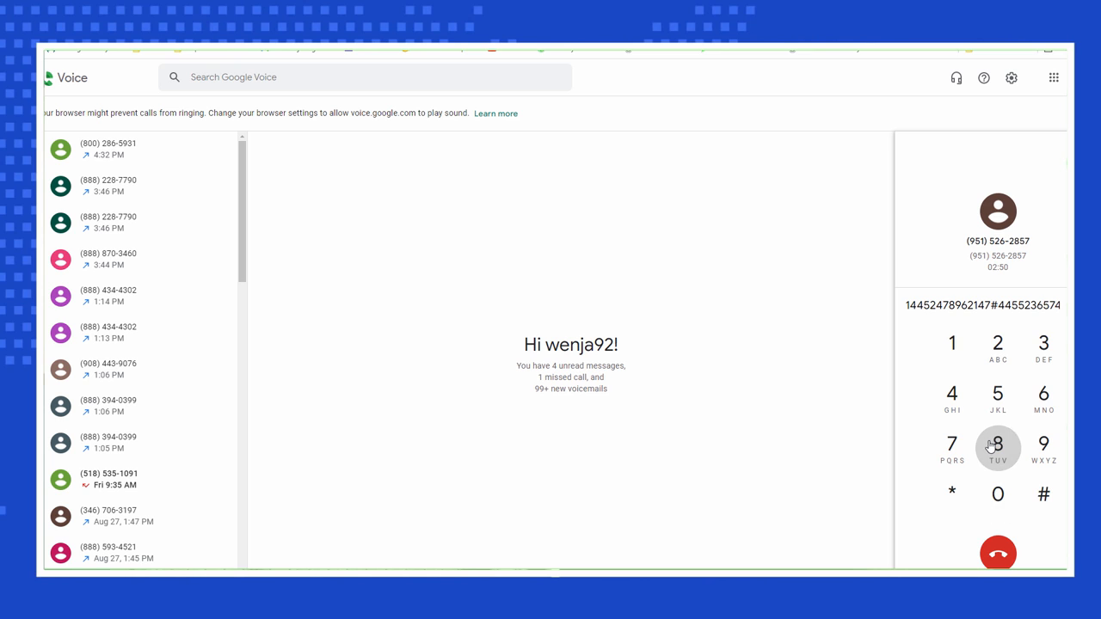
mouse_move(966, 360)
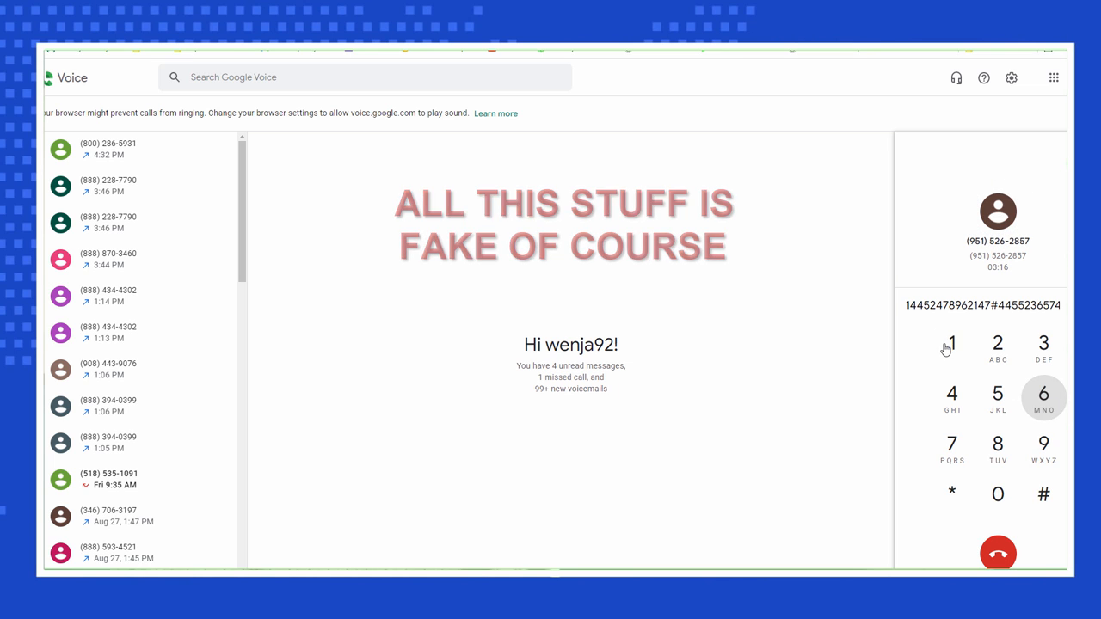
mouse_move(998, 397)
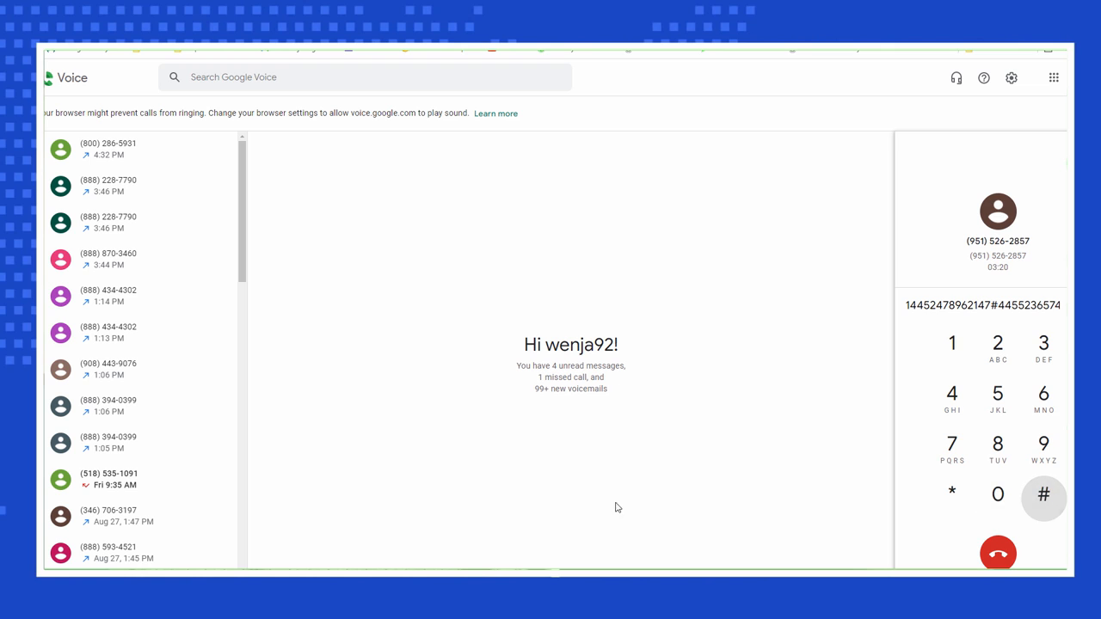
mouse_move(628, 468)
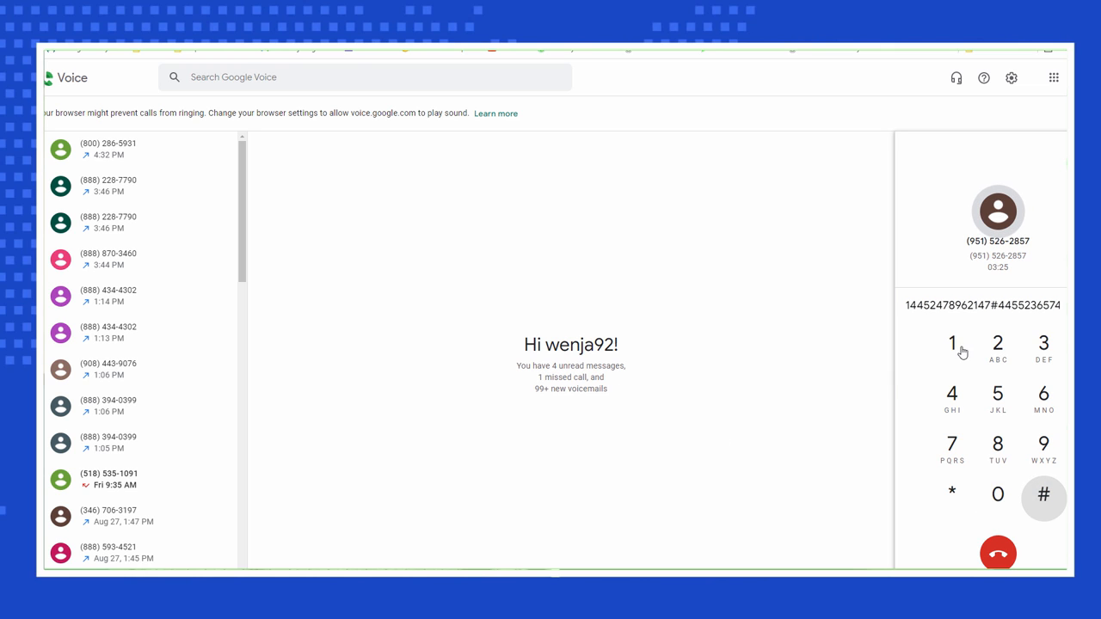
mouse_move(1043, 344)
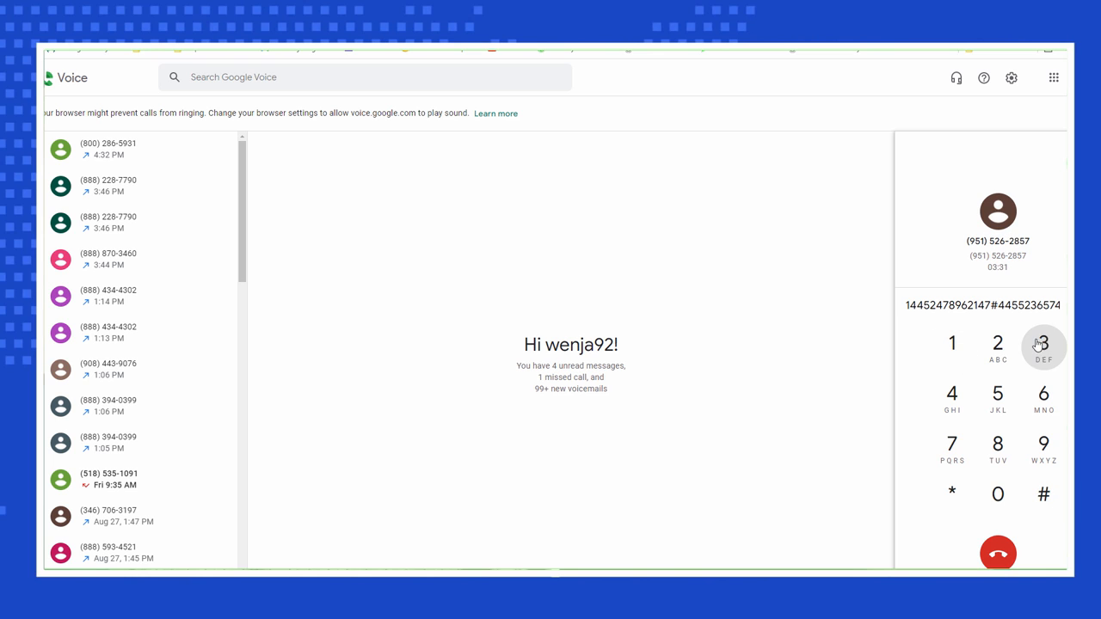
mouse_move(953, 344)
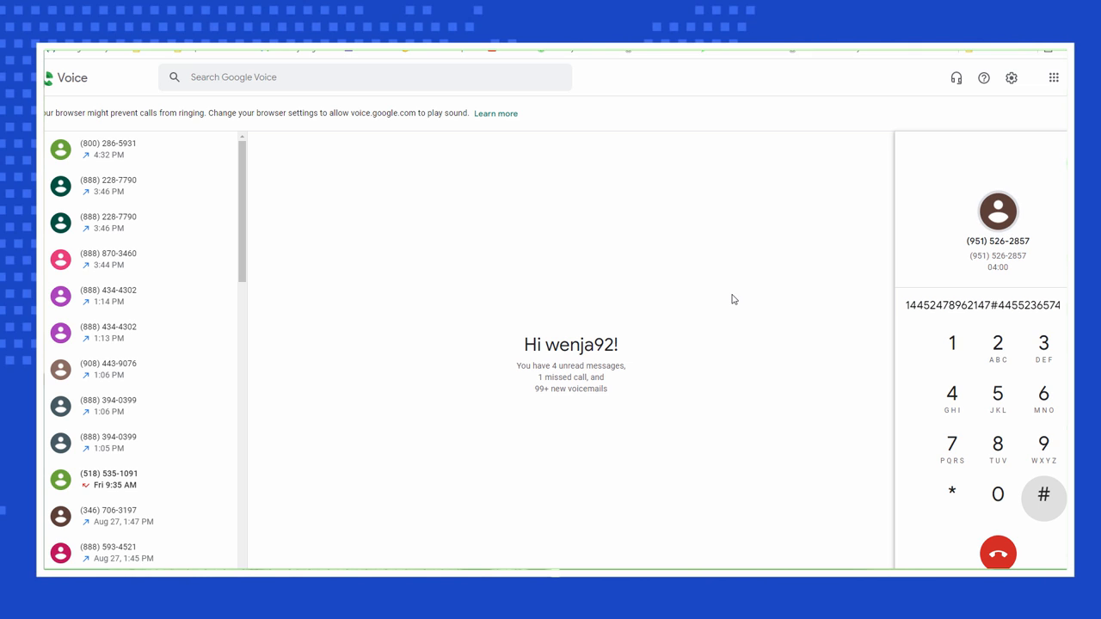
Hang up the call, returning to the empty dialer with the contacts list.
click(998, 554)
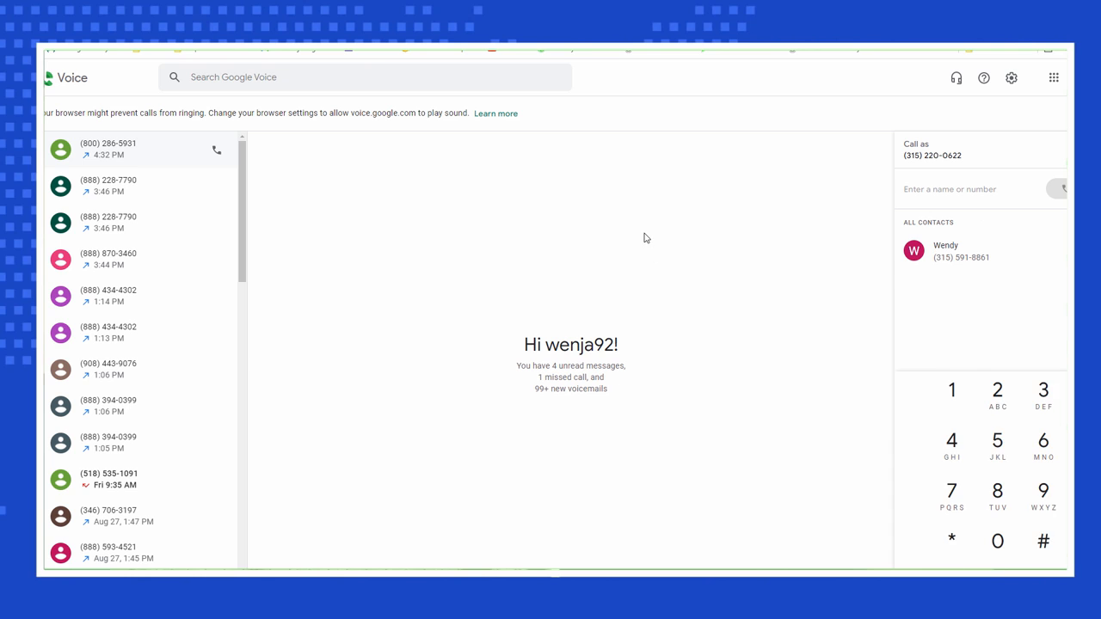